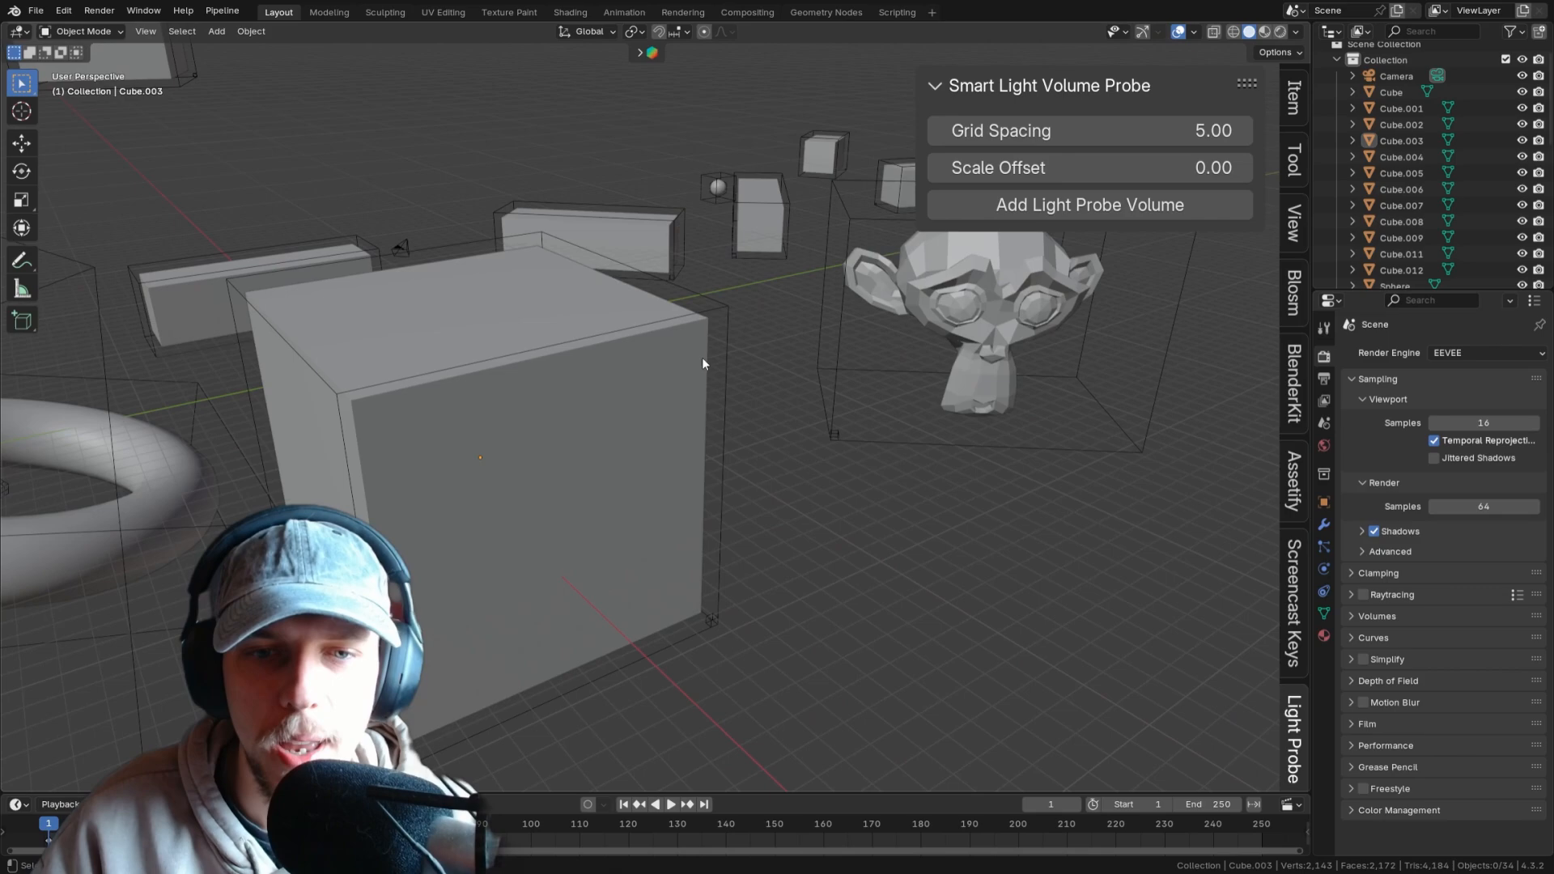
# Step: Bring up the Add menu with the Mesh primitive types showing
pyautogui.click(1088, 204)
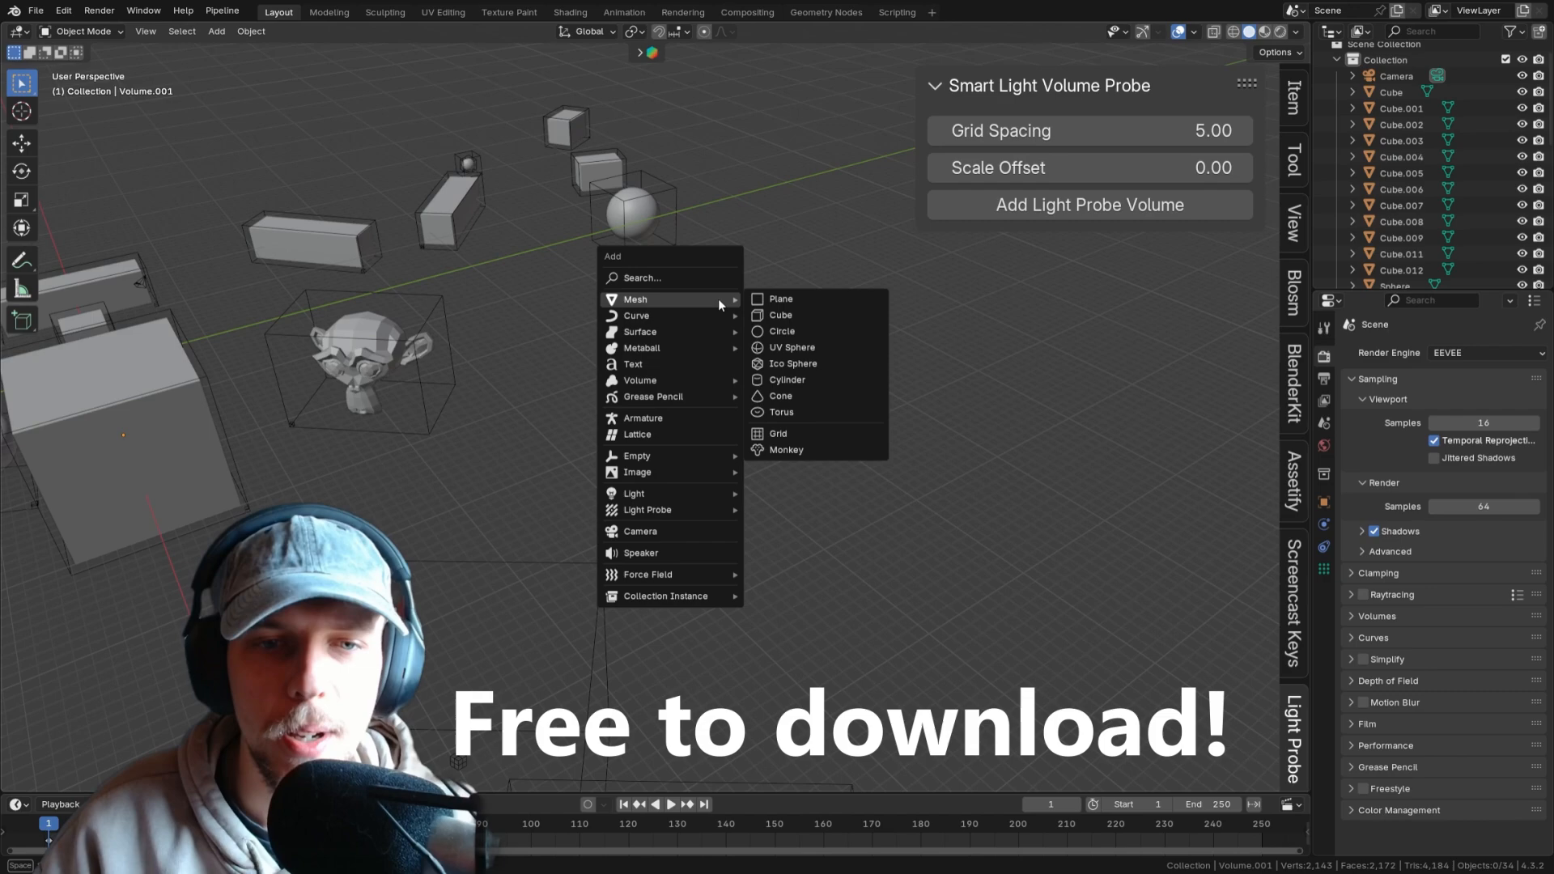
# Step: Add Cube.010 and rotate it slightly about the Z axis
pyautogui.click(780, 314)
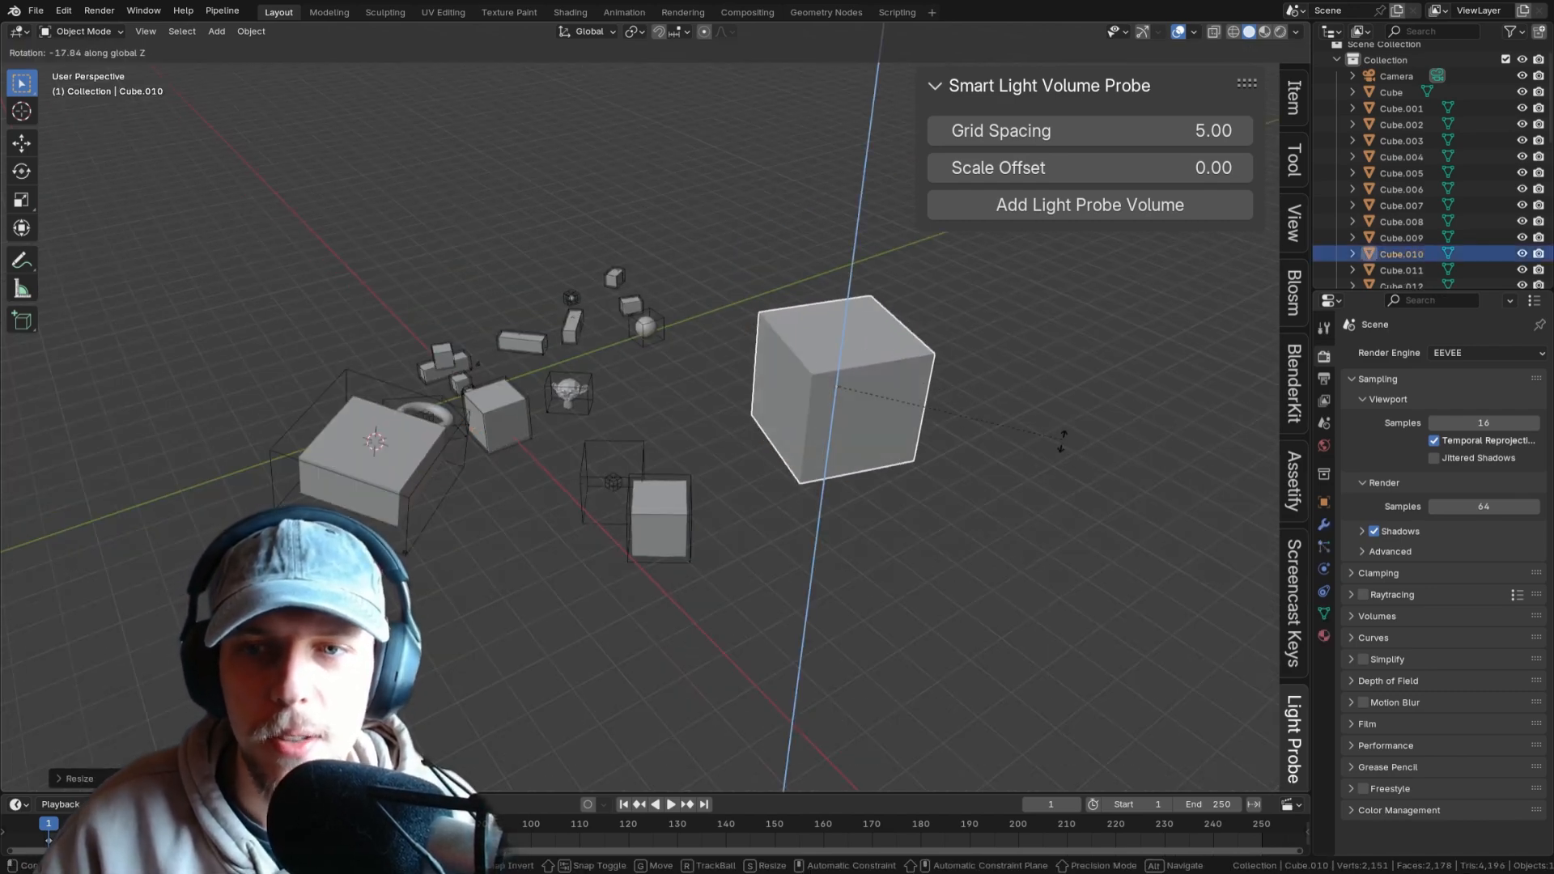
pyautogui.click(1087, 205)
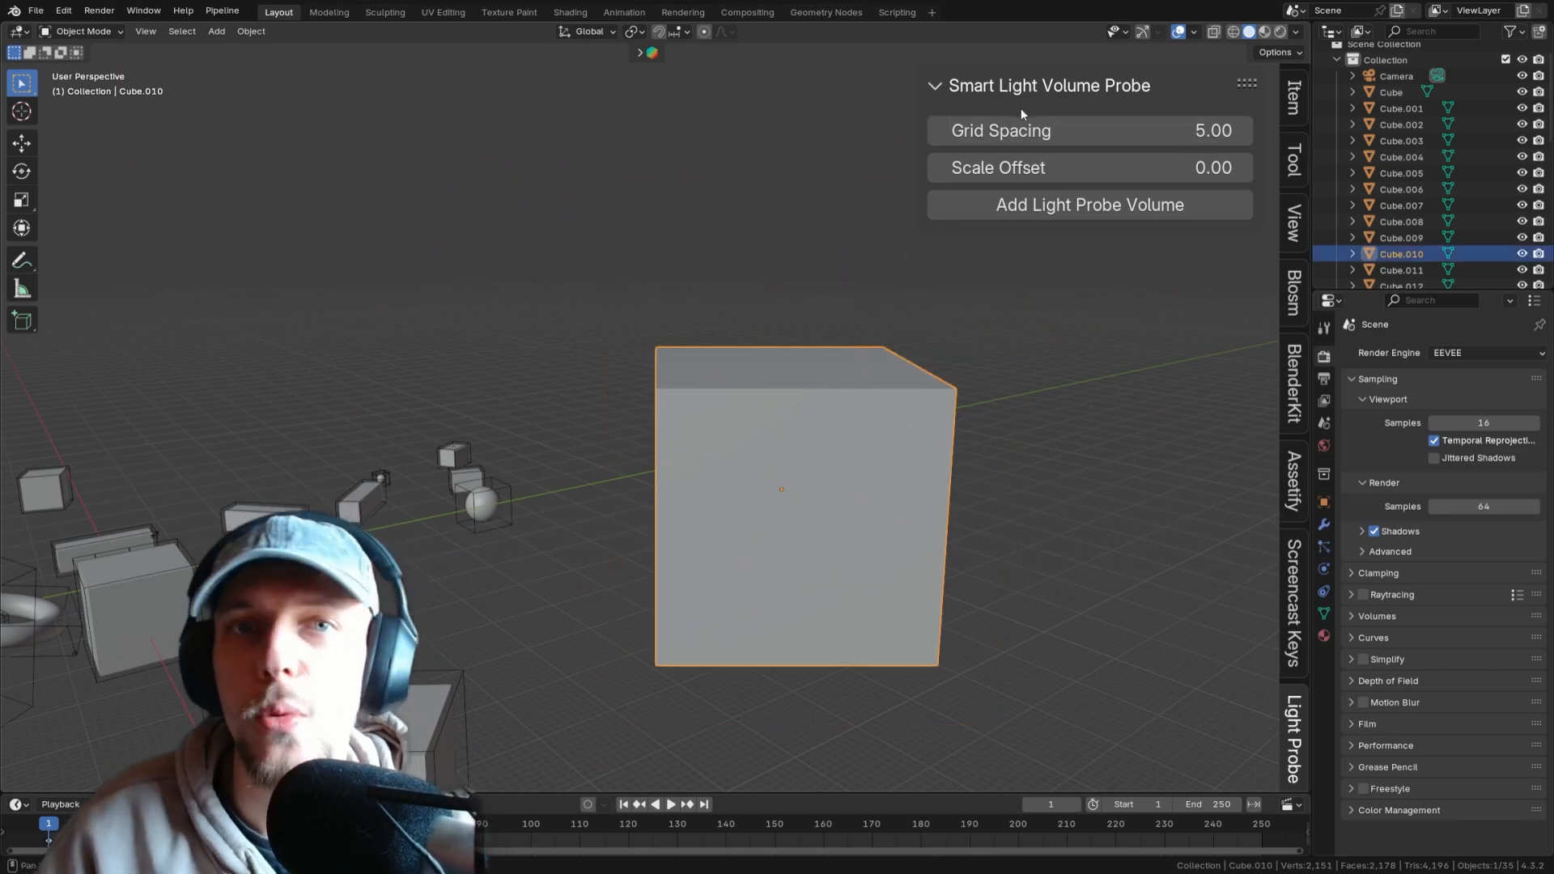
# Step: Wrap the cube in a light probe volume with grid spacing 10
pyautogui.doubleClick(1000, 129)
pyautogui.write('2')
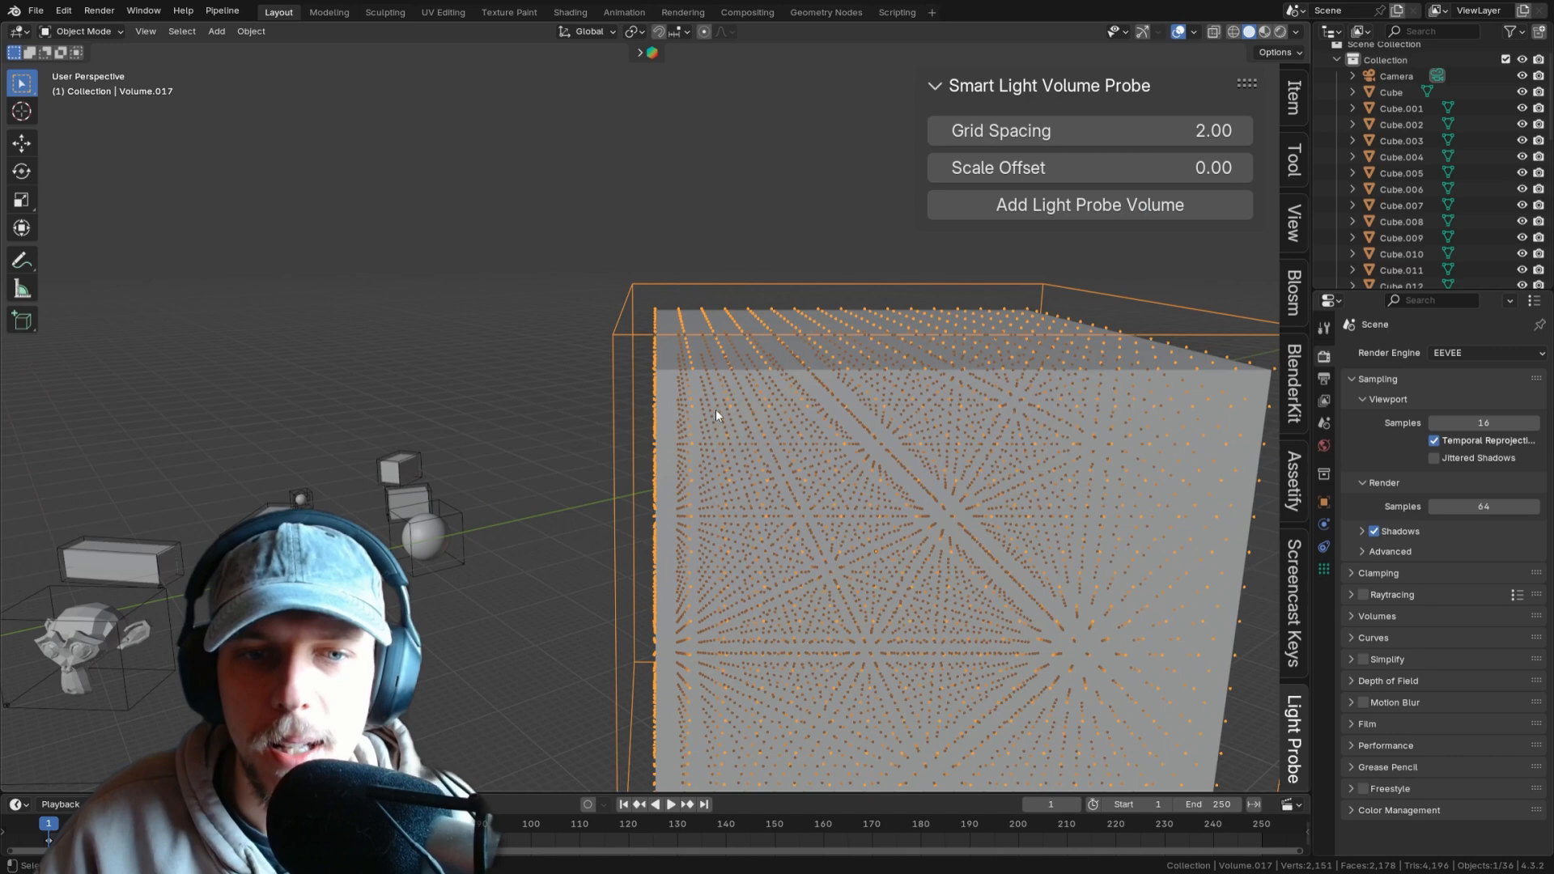
pyautogui.click(1400, 253)
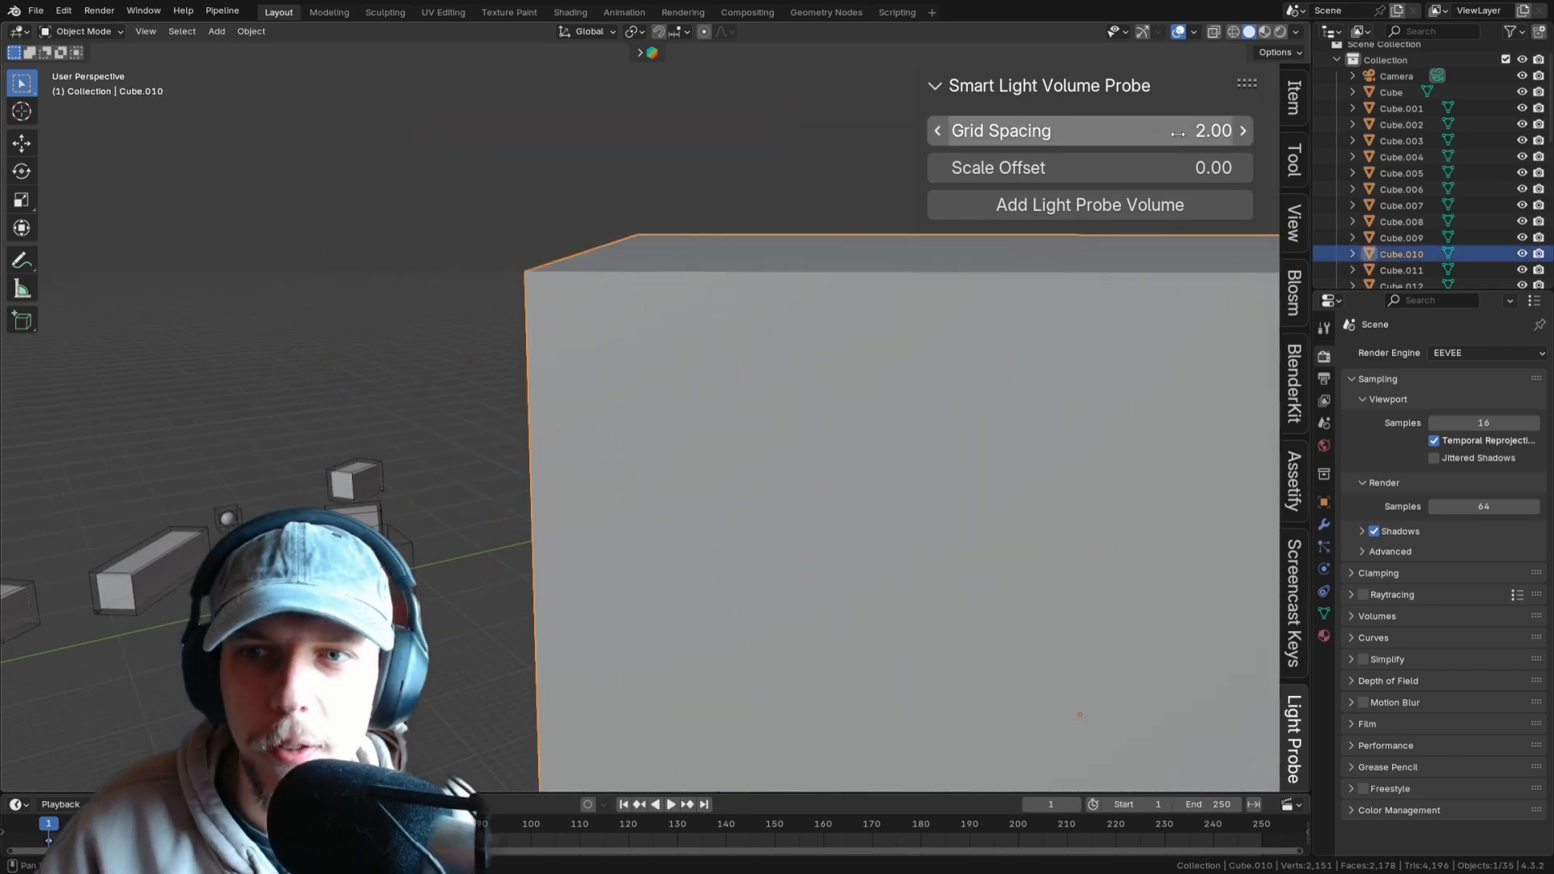
pyautogui.click(1088, 129)
pyautogui.write('10')
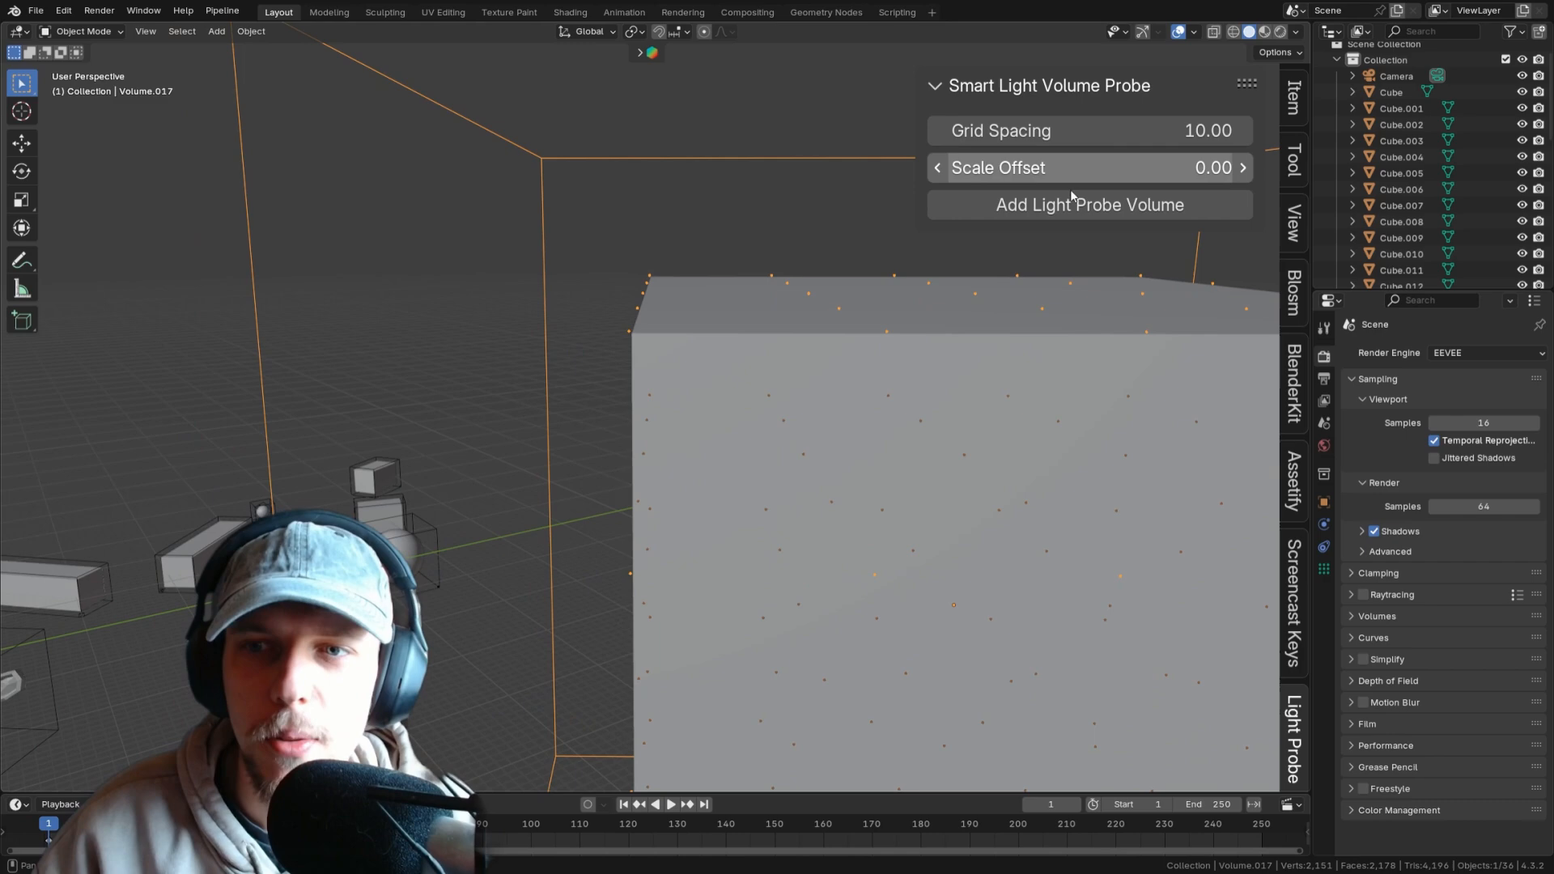
# Step: Set the probe scale offset to 0.02 and add a second cube, Cube.013
pyautogui.click(1400, 253)
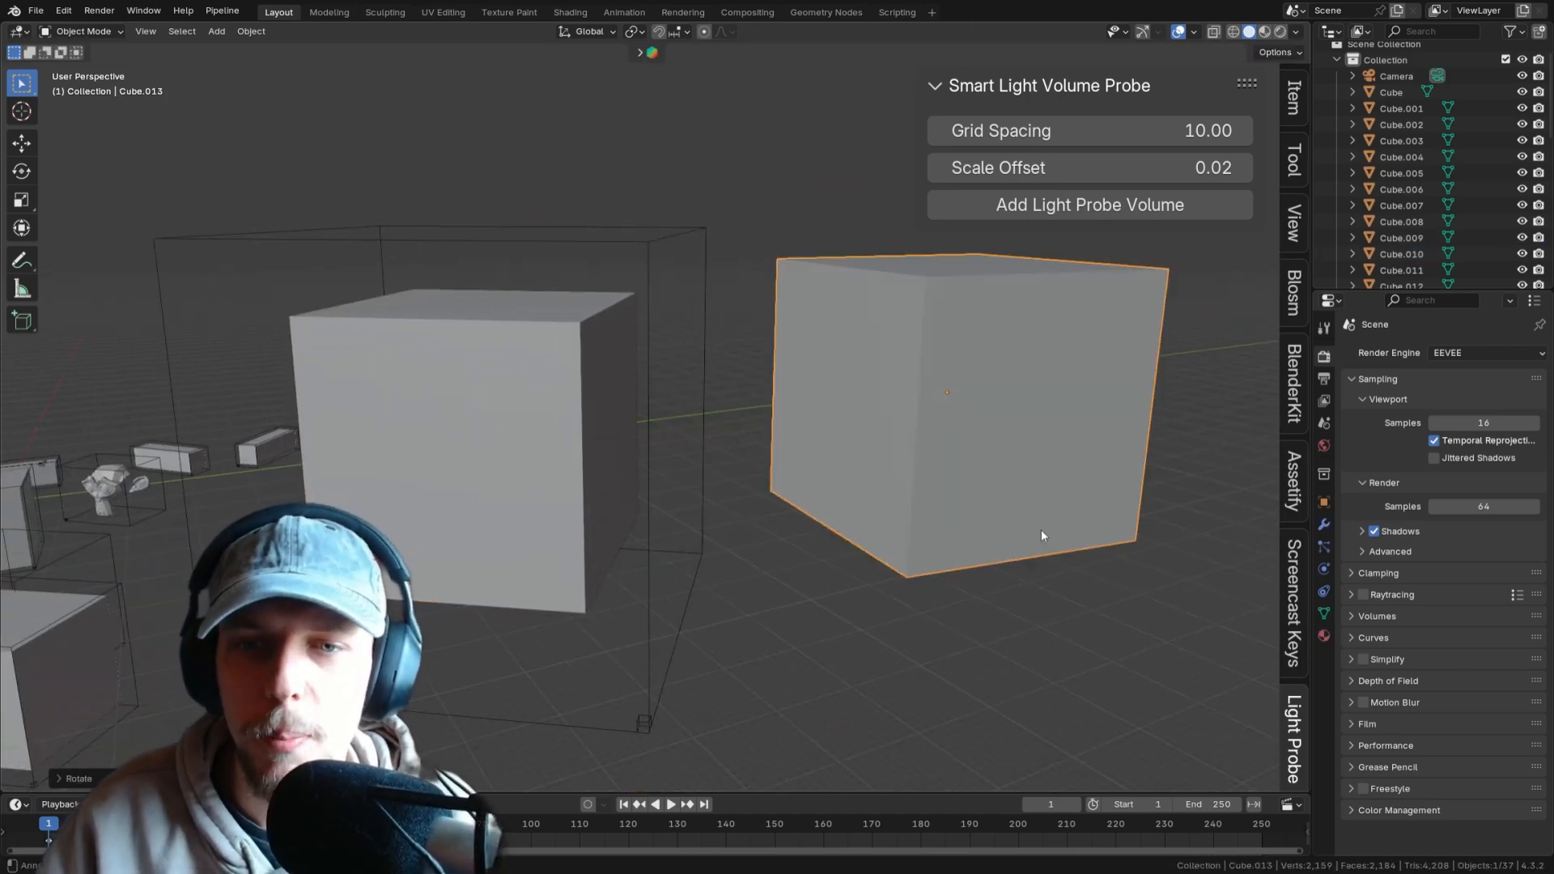
# Step: Stretch and tilt Cube.013, then fit light probe volume Volume.018 around it
pyautogui.moveTo(1041, 535); pyautogui.dragTo(840, 392)
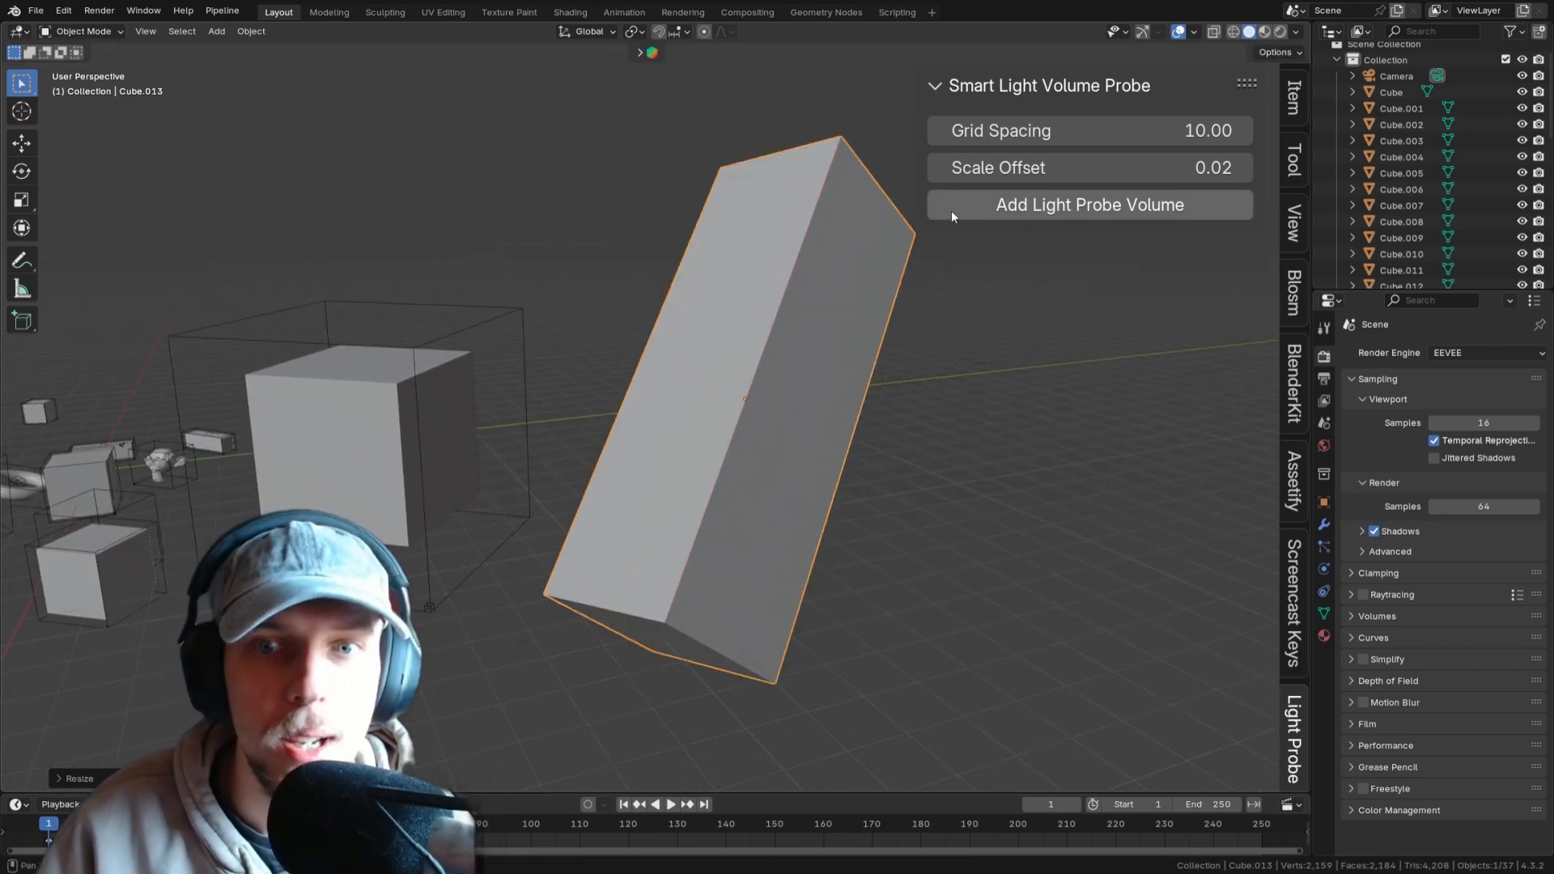
pyautogui.click(1088, 204)
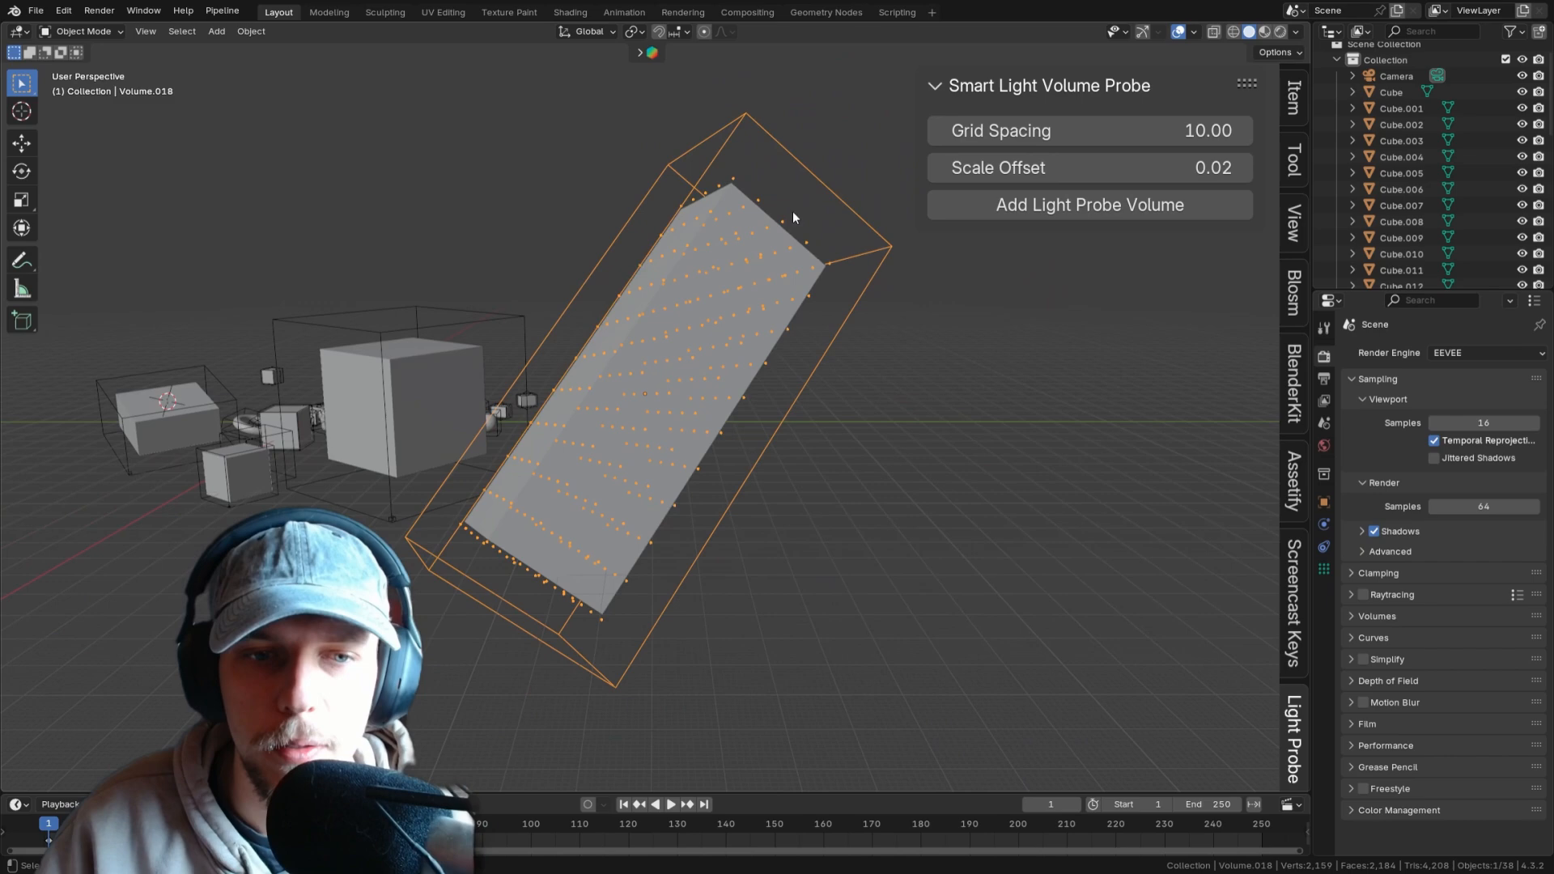
pyautogui.click(215, 31)
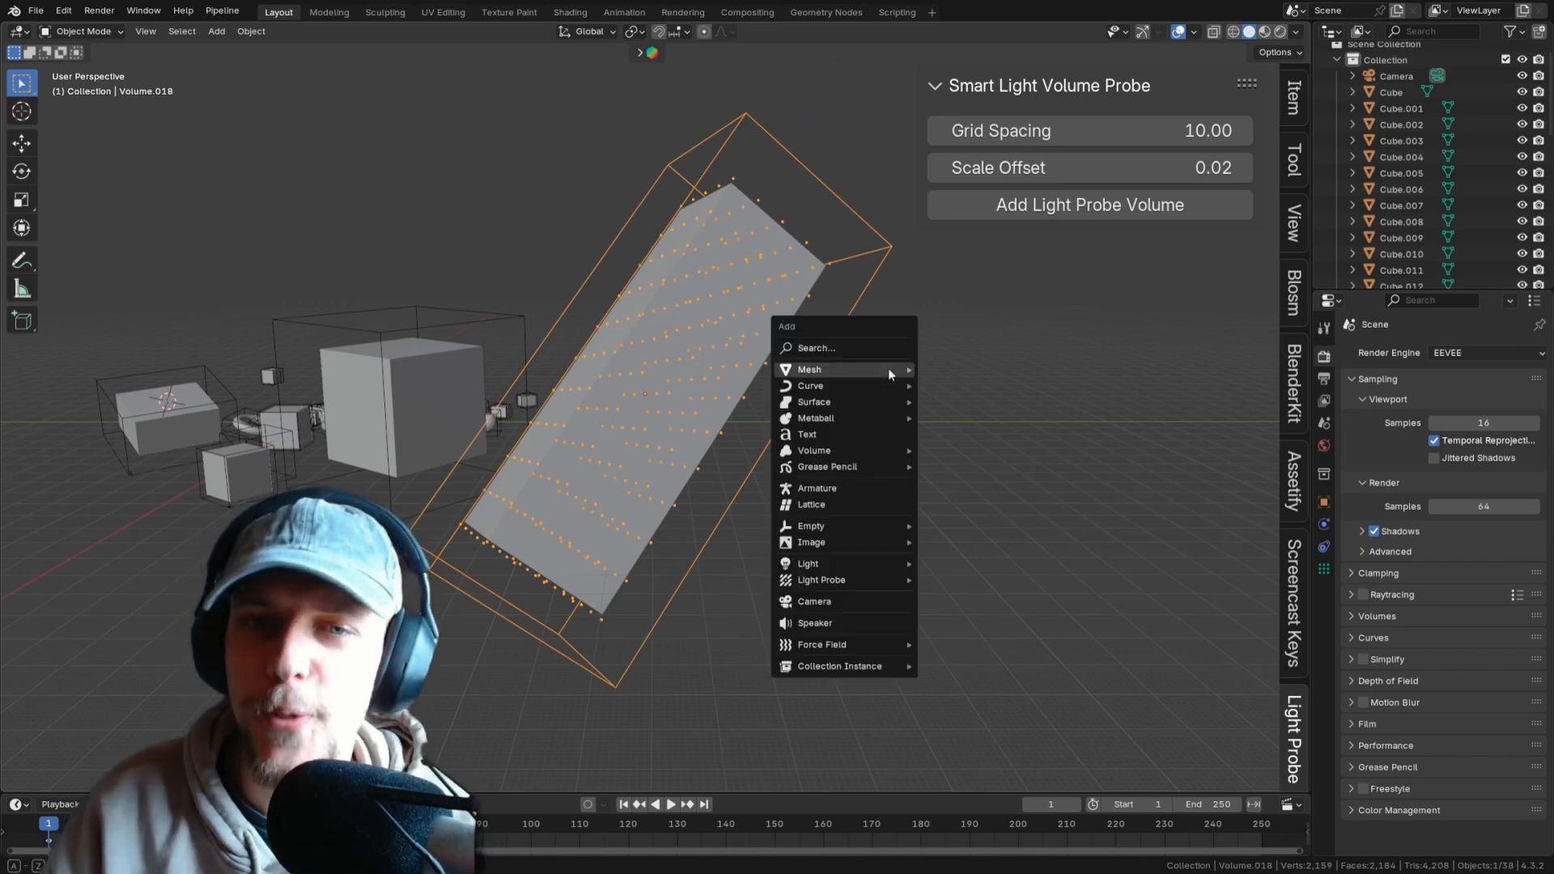
pyautogui.moveTo(808, 370)
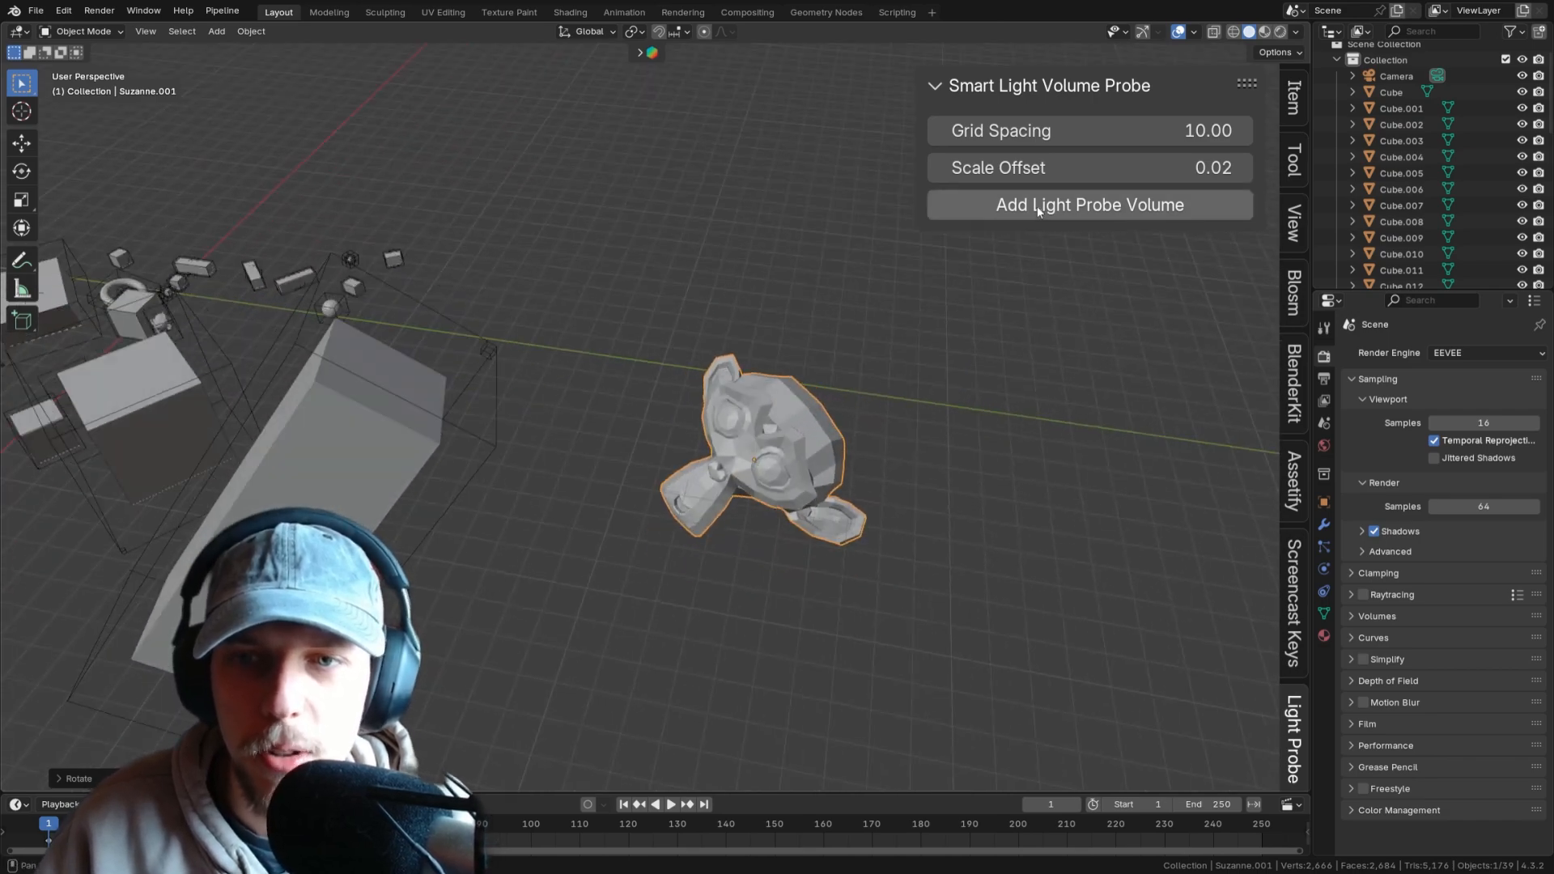
# Step: Add a tilted Suzanne head and enclose it in light probe volume Volume.019
pyautogui.click(1088, 204)
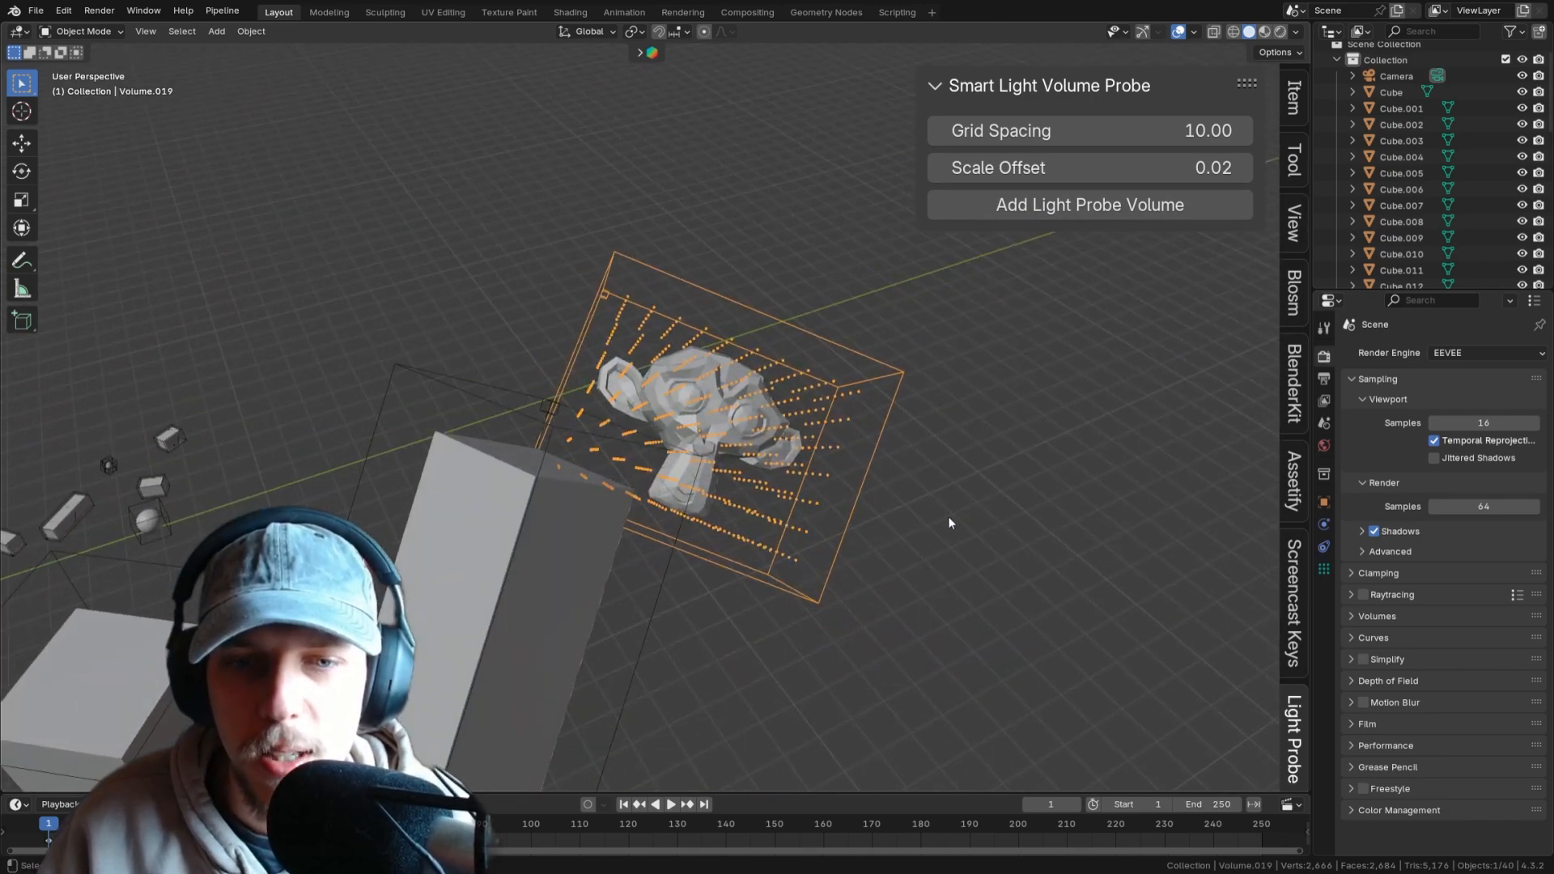